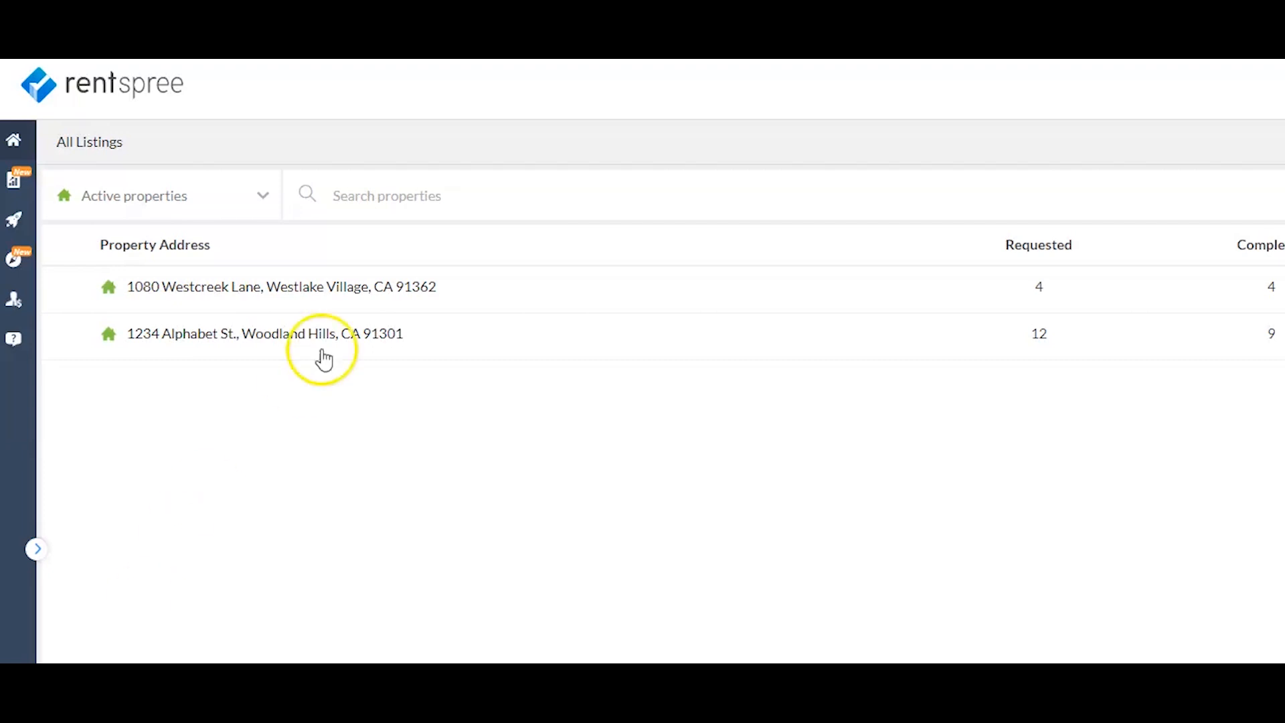
left_click(282, 287)
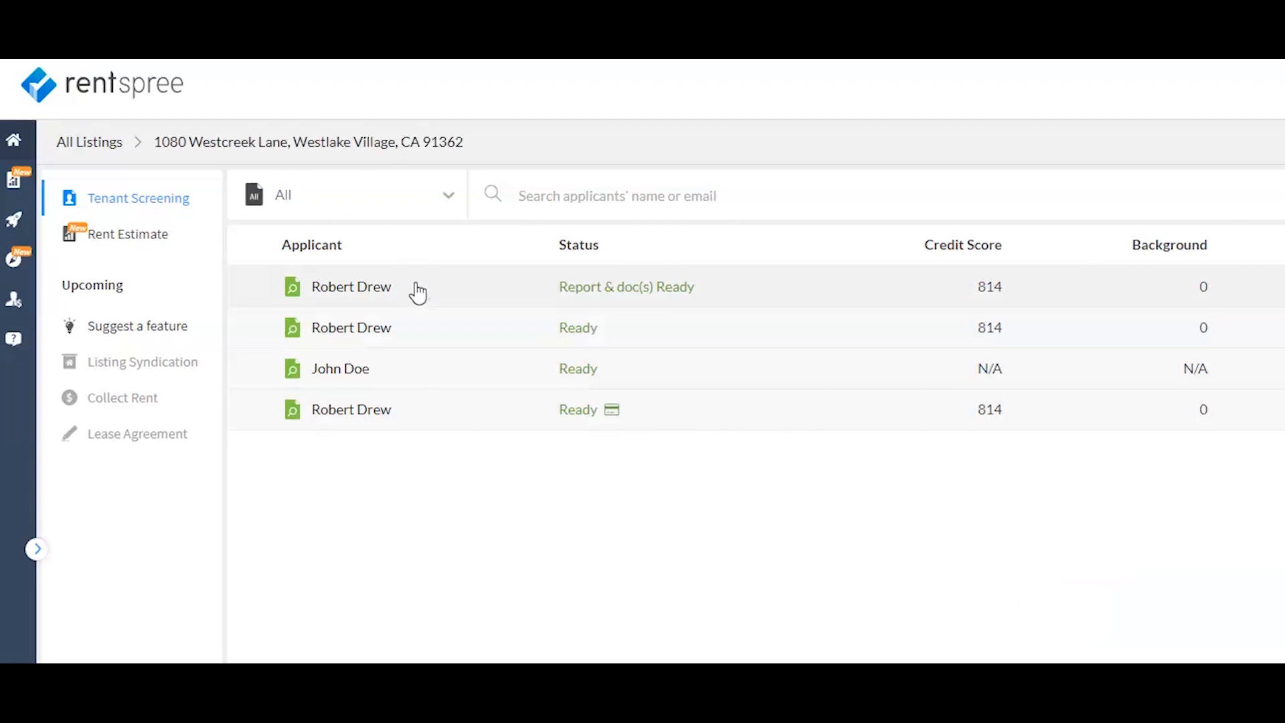
left_click(540, 287)
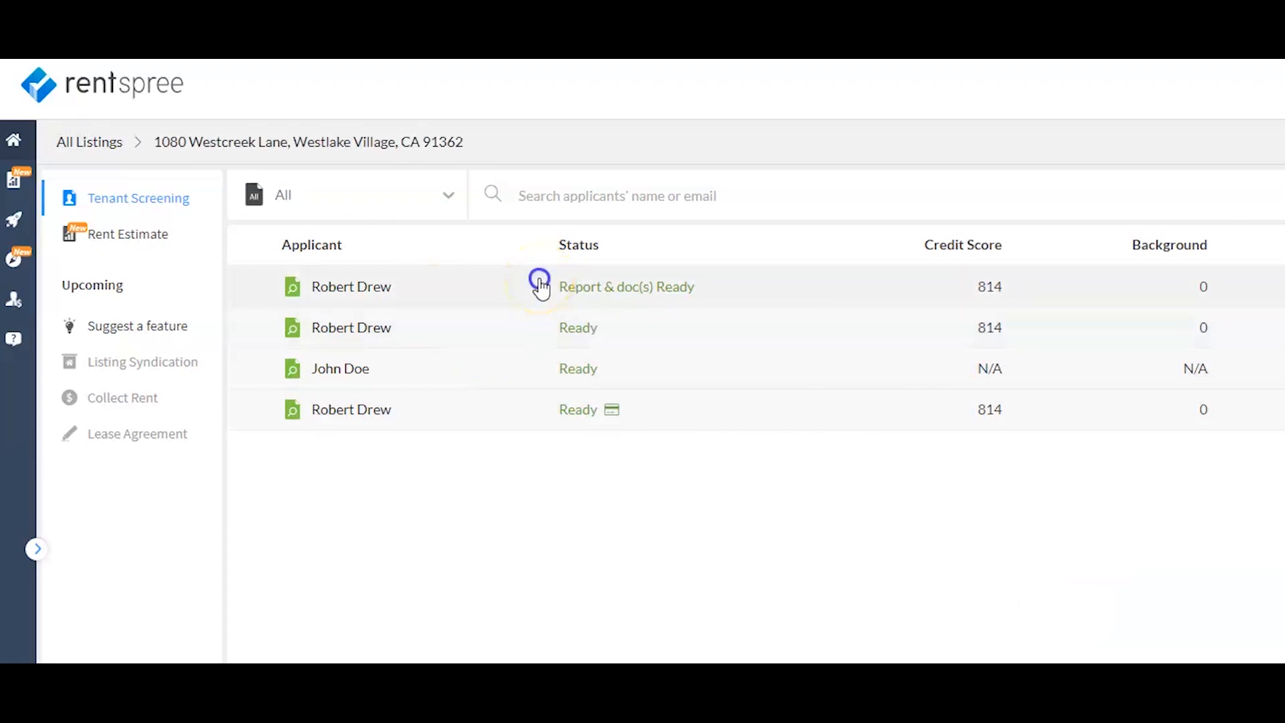
left_click(627, 286)
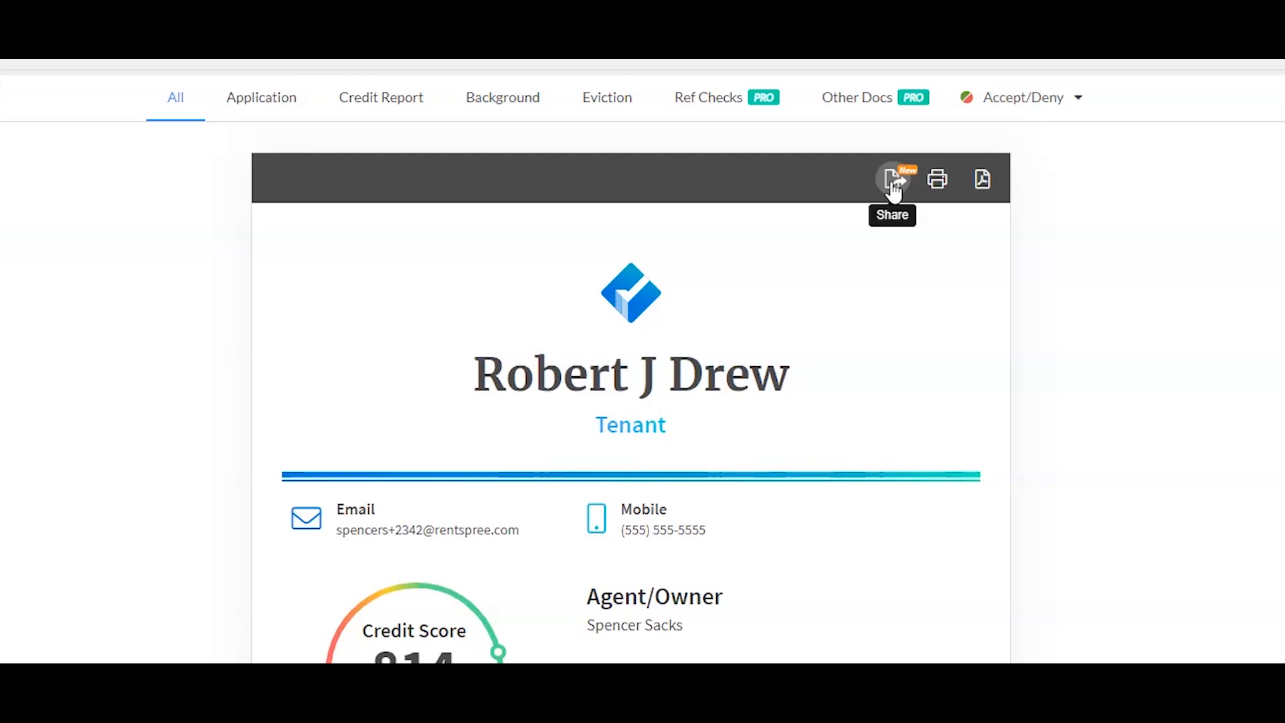
left_click(893, 180)
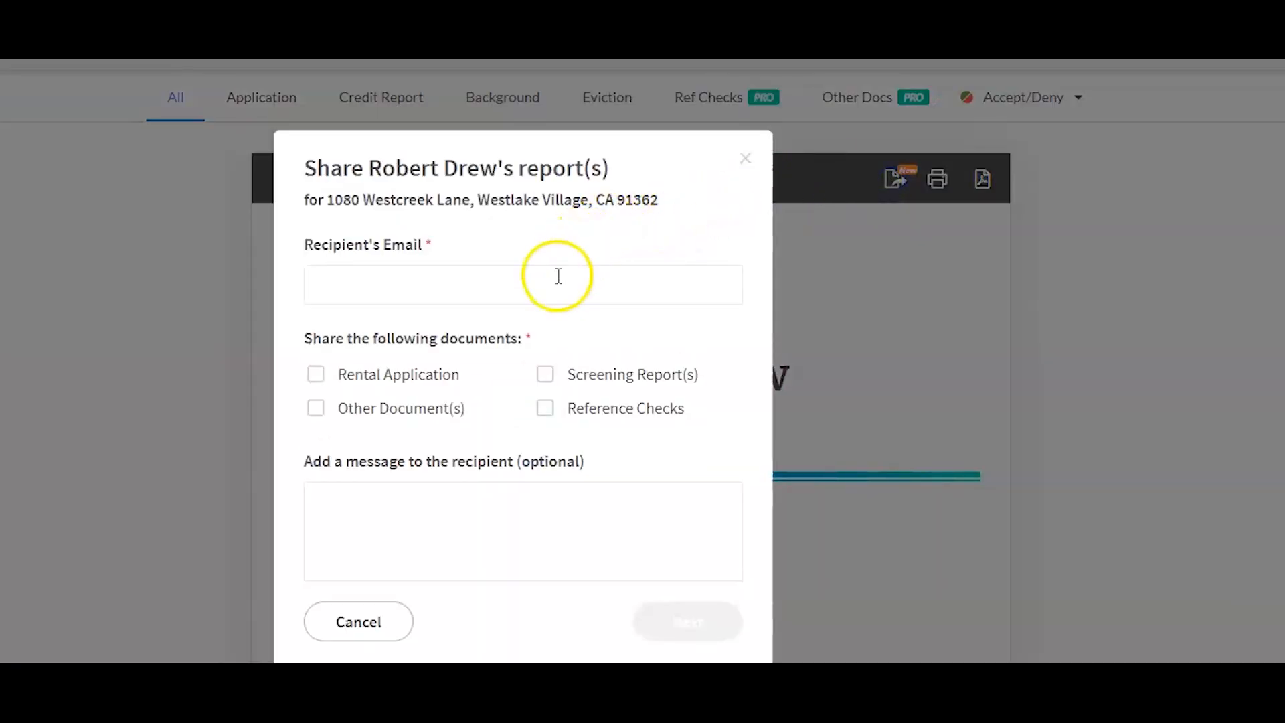
left_click(316, 374)
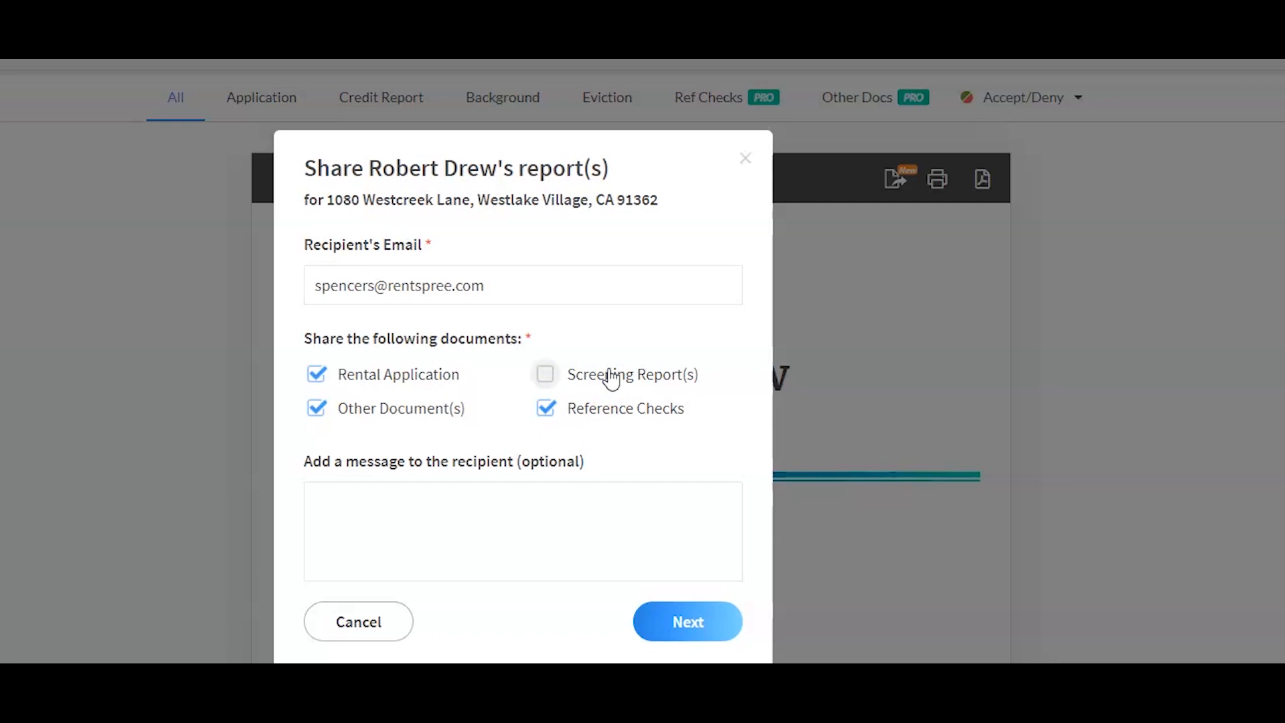
left_click(545, 375)
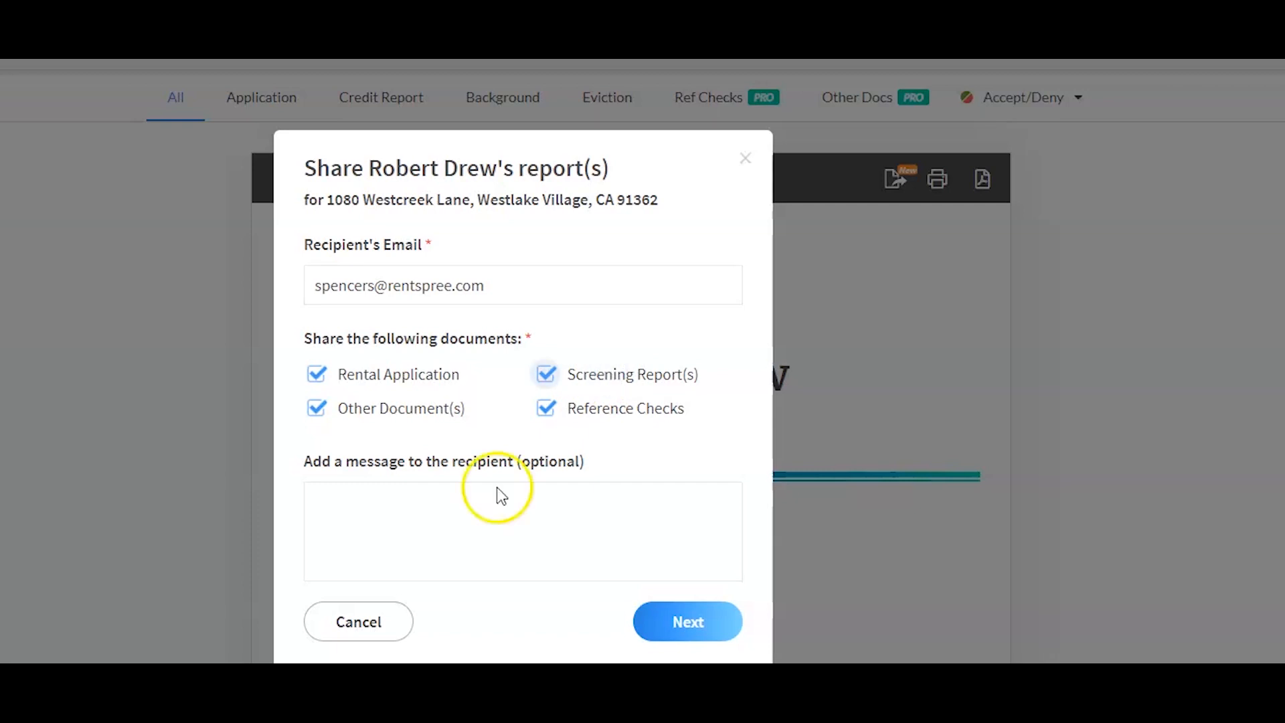
Step: Write the message 'Hello!' and continue to the pre-sharing confirmation
left_click(524, 531)
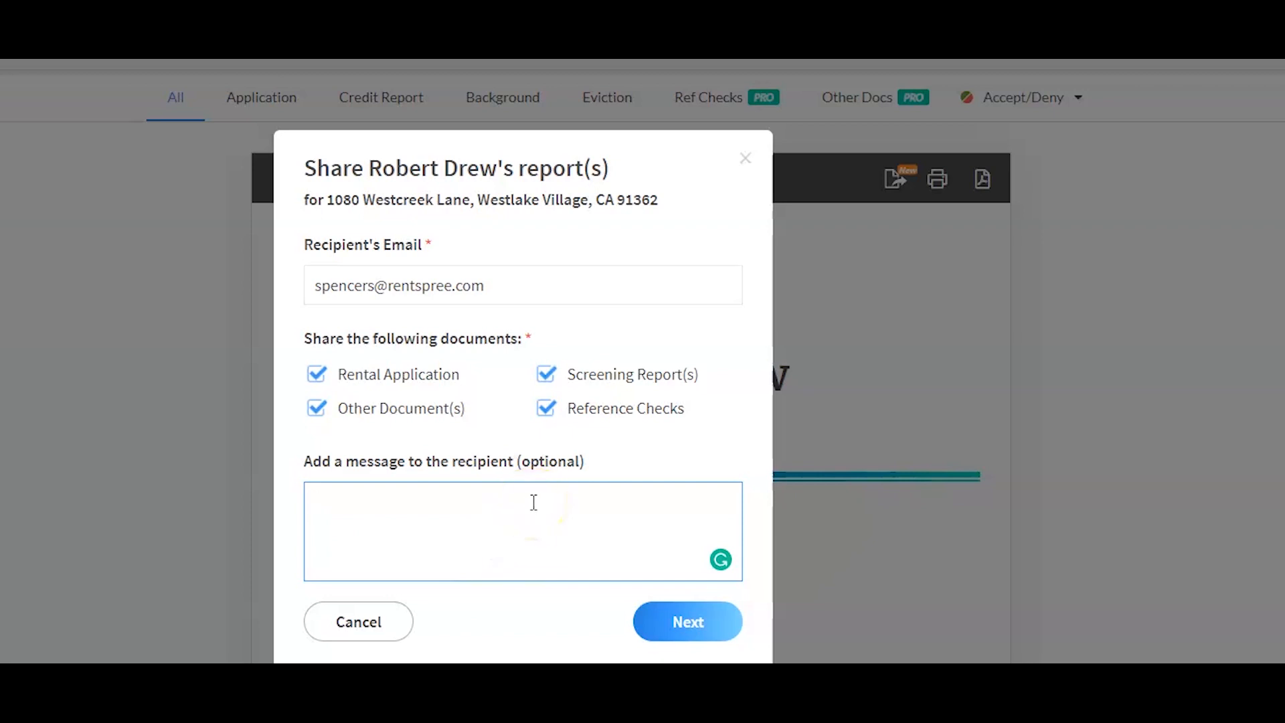
type("Hello!")
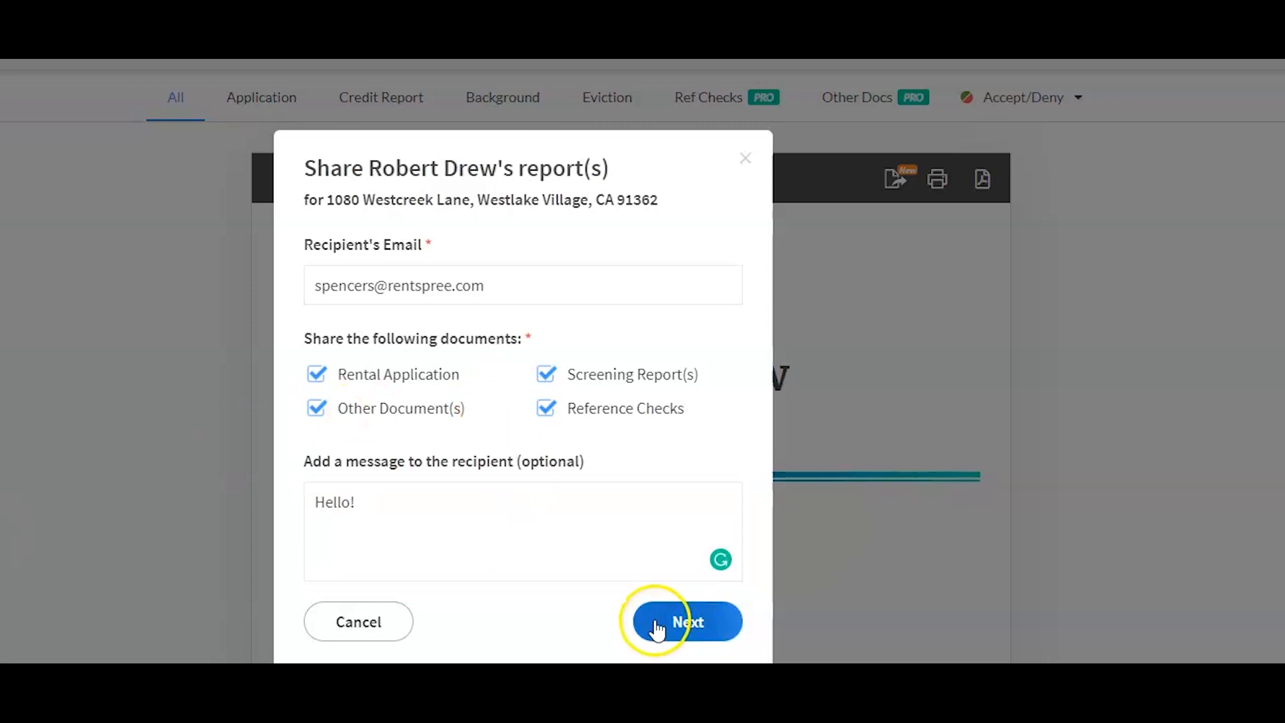
left_click(687, 621)
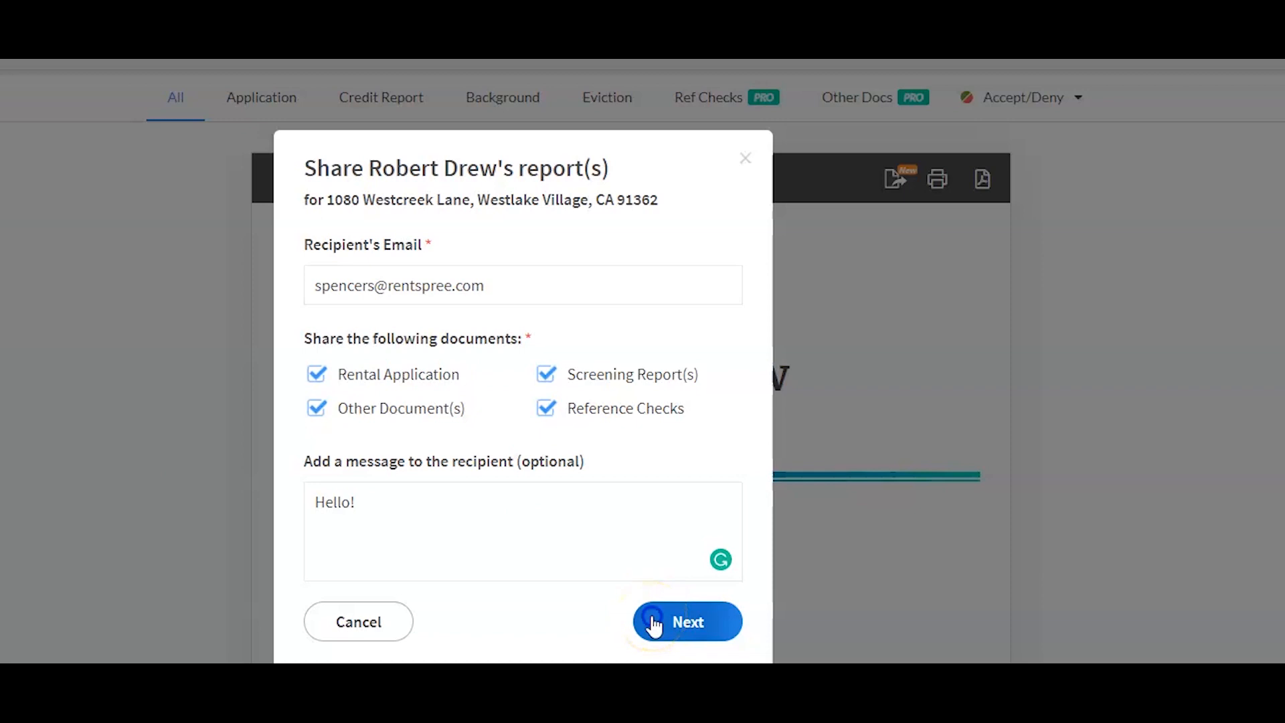
left_click(687, 621)
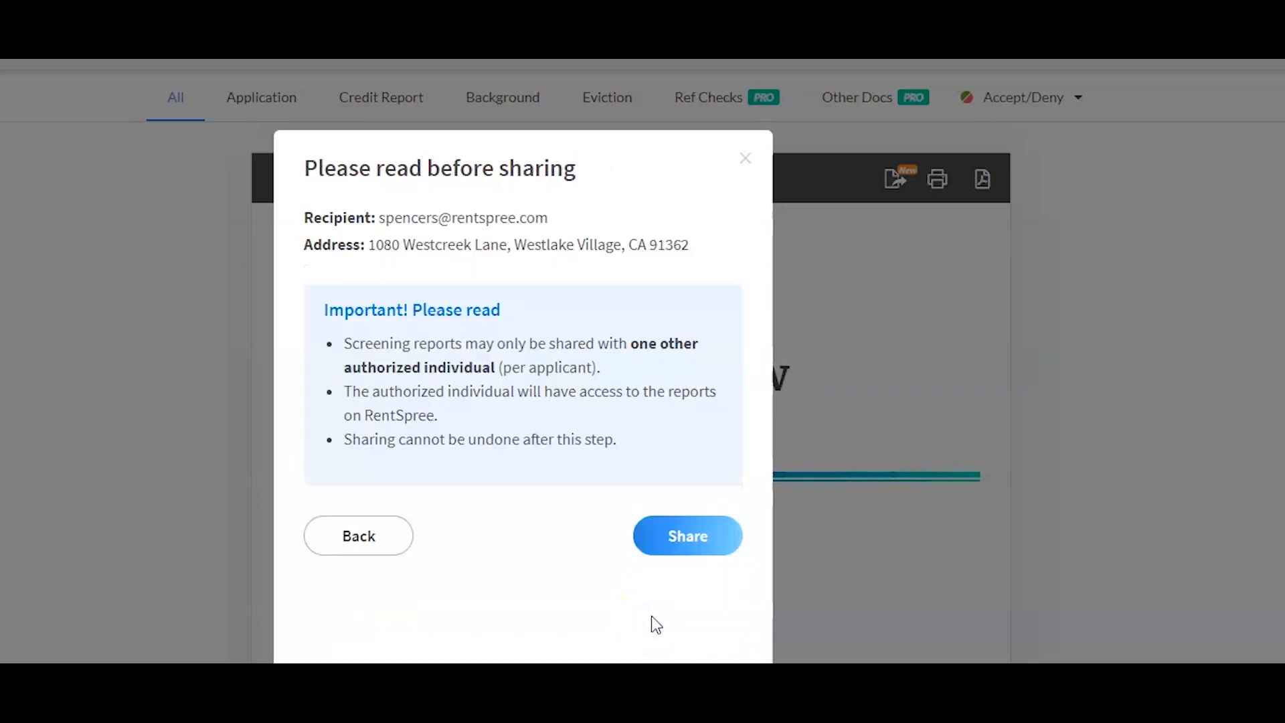
Step: Confirm the share so the Success notice for the recipient appears
left_click(687, 535)
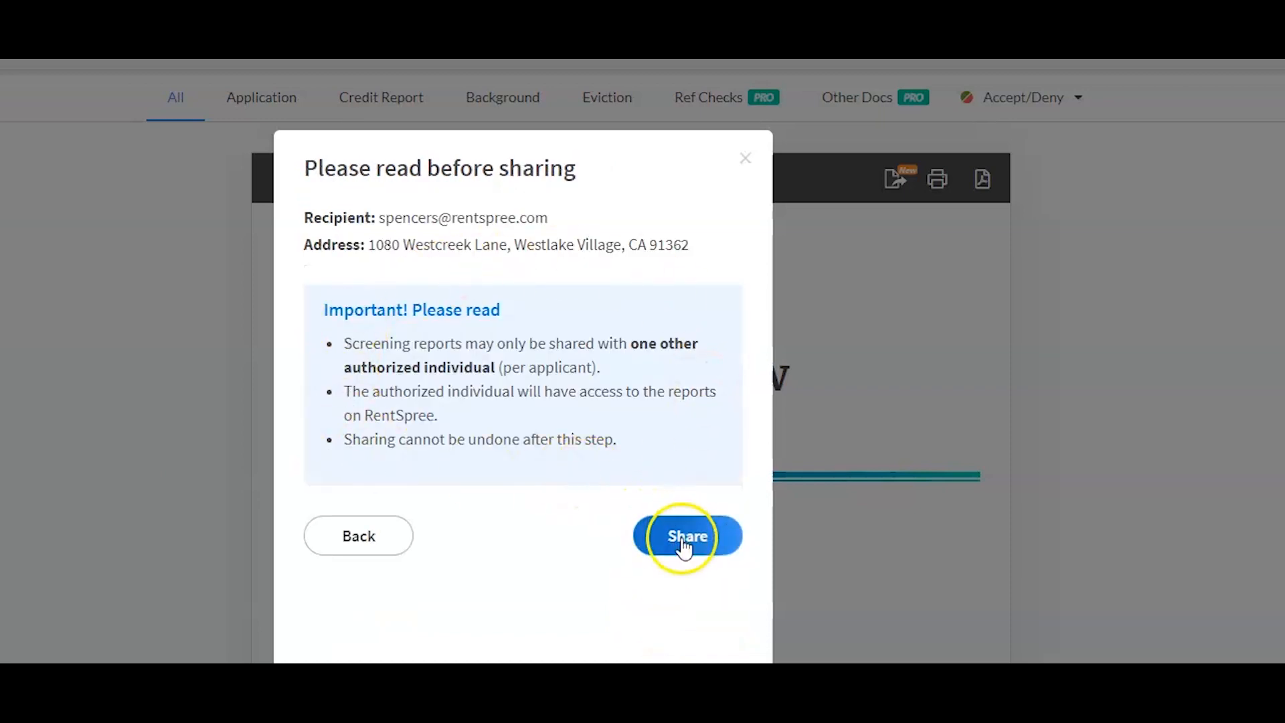
left_click(687, 535)
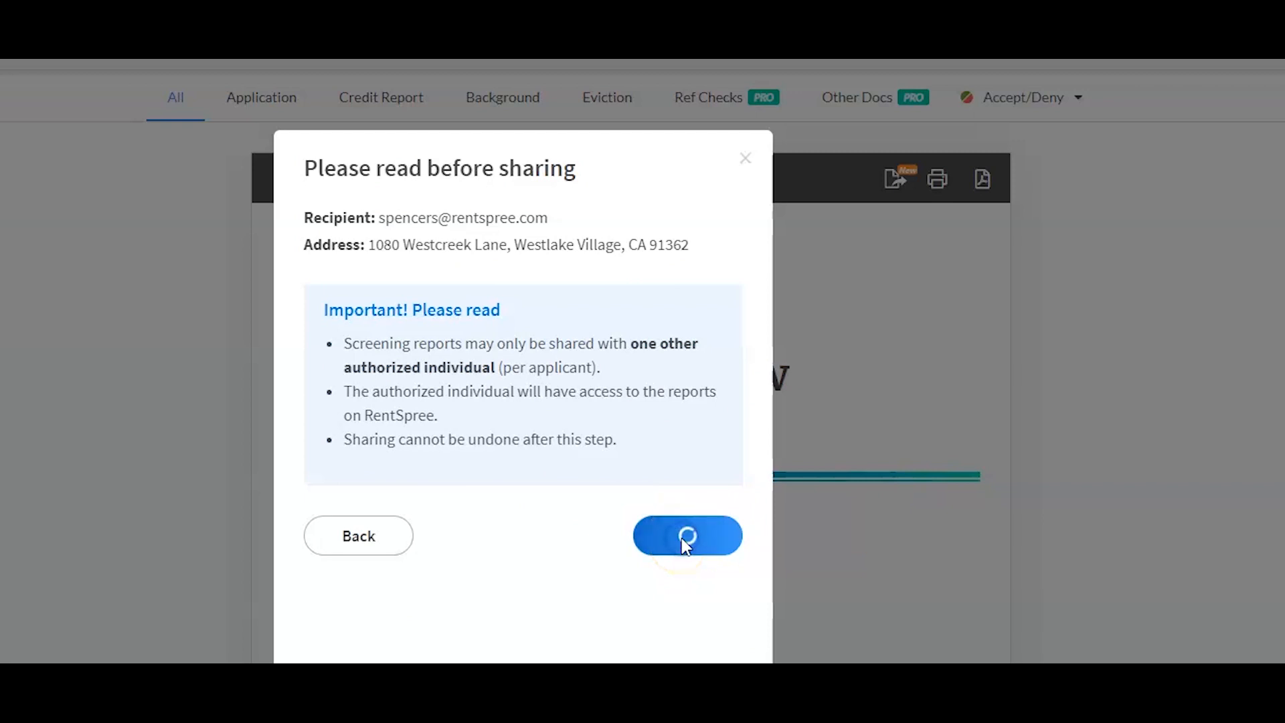
left_click(687, 535)
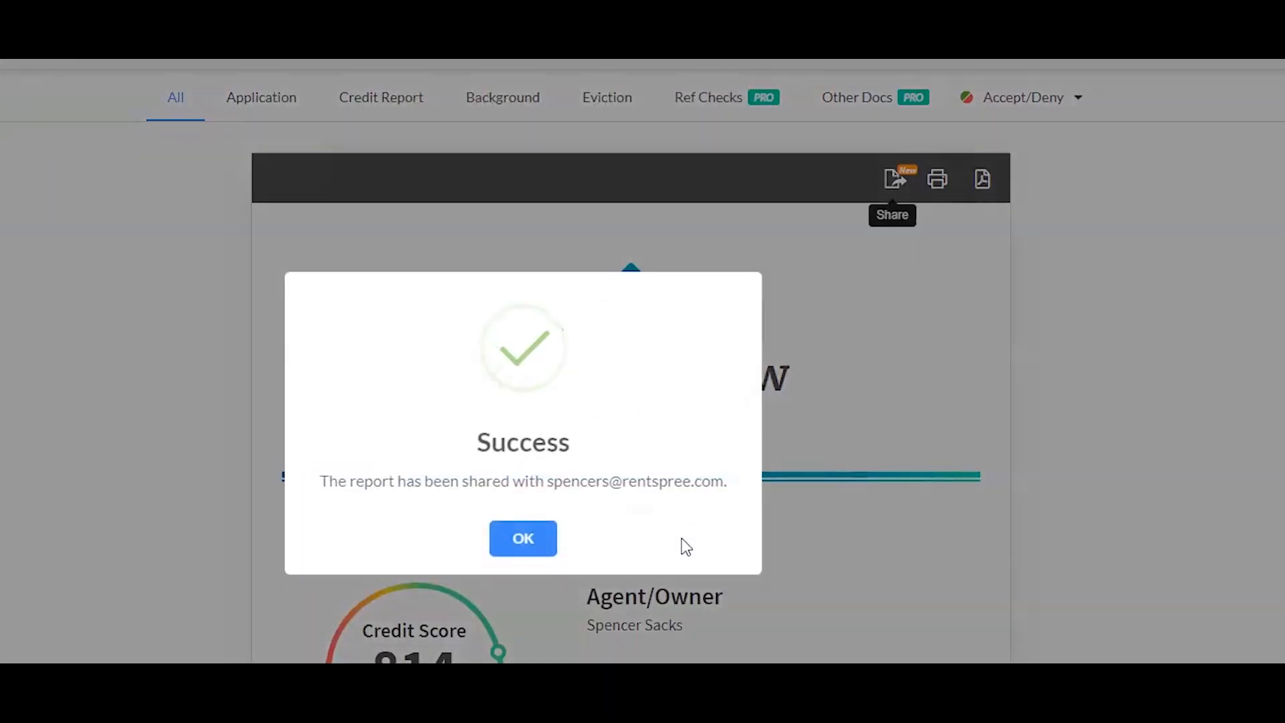